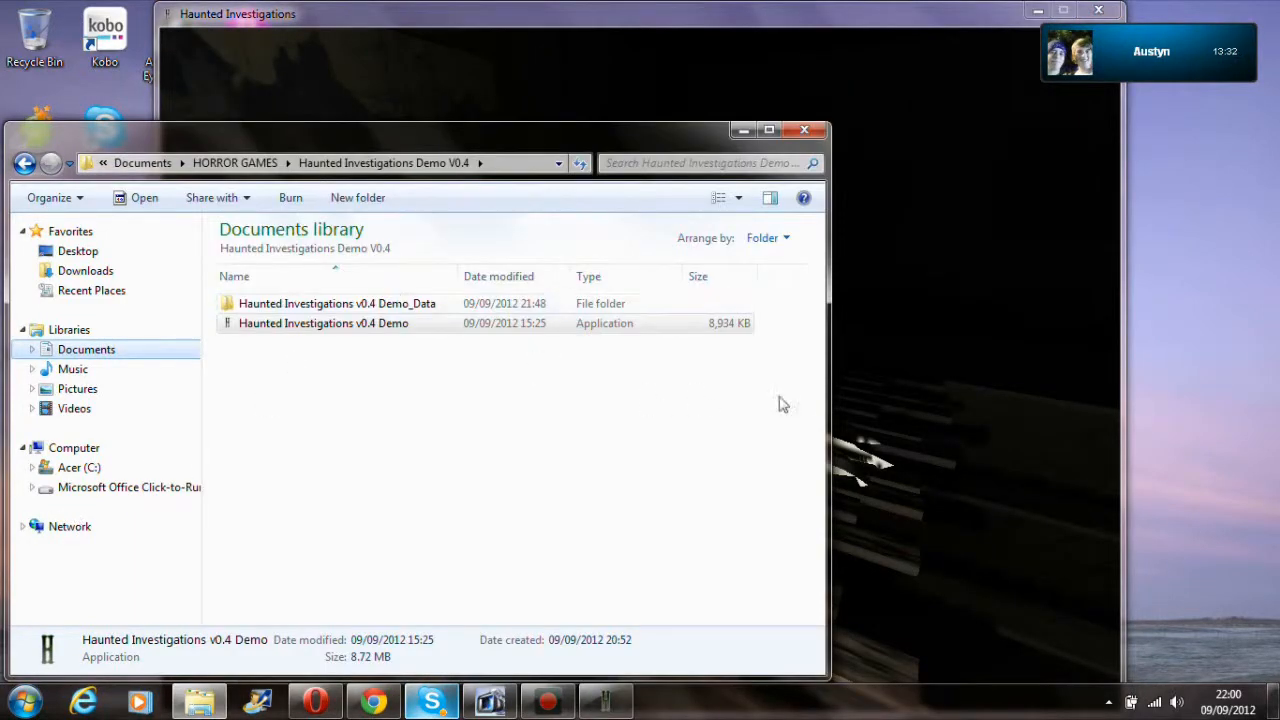
Launch the Haunted Investigations v0.4 Demo from the Documents folder so its game window appears
double_click(324, 322)
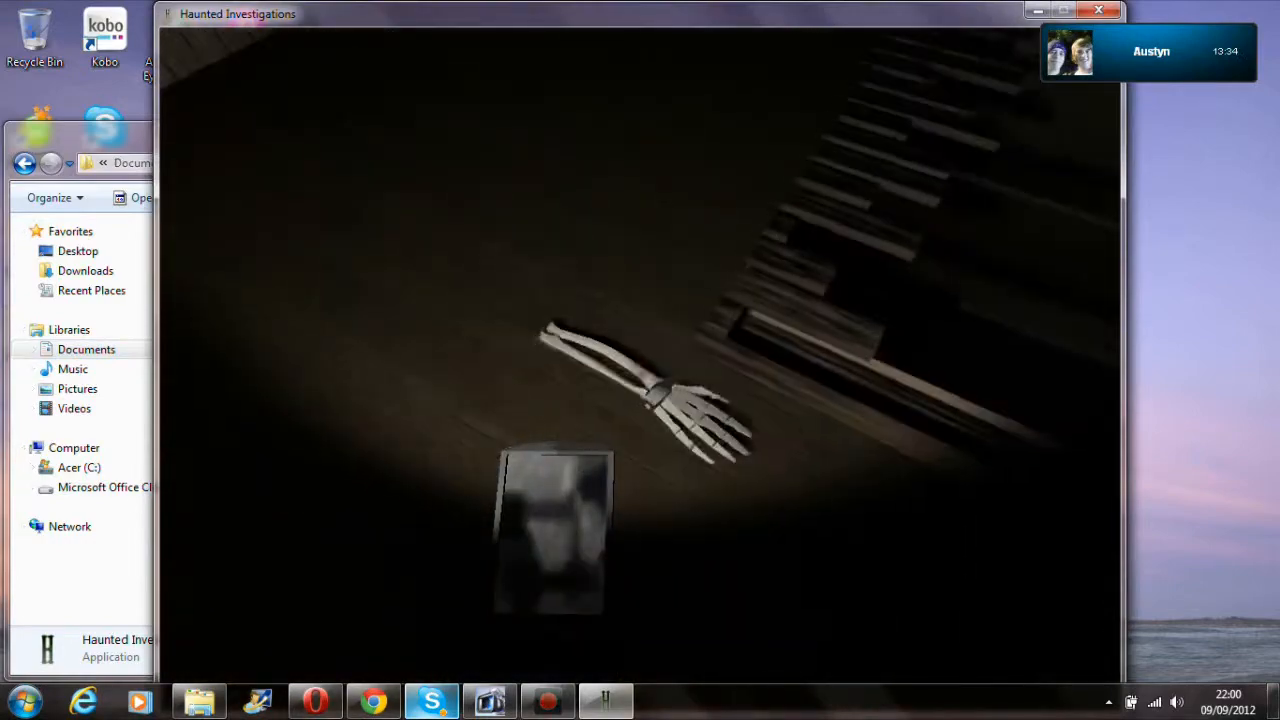